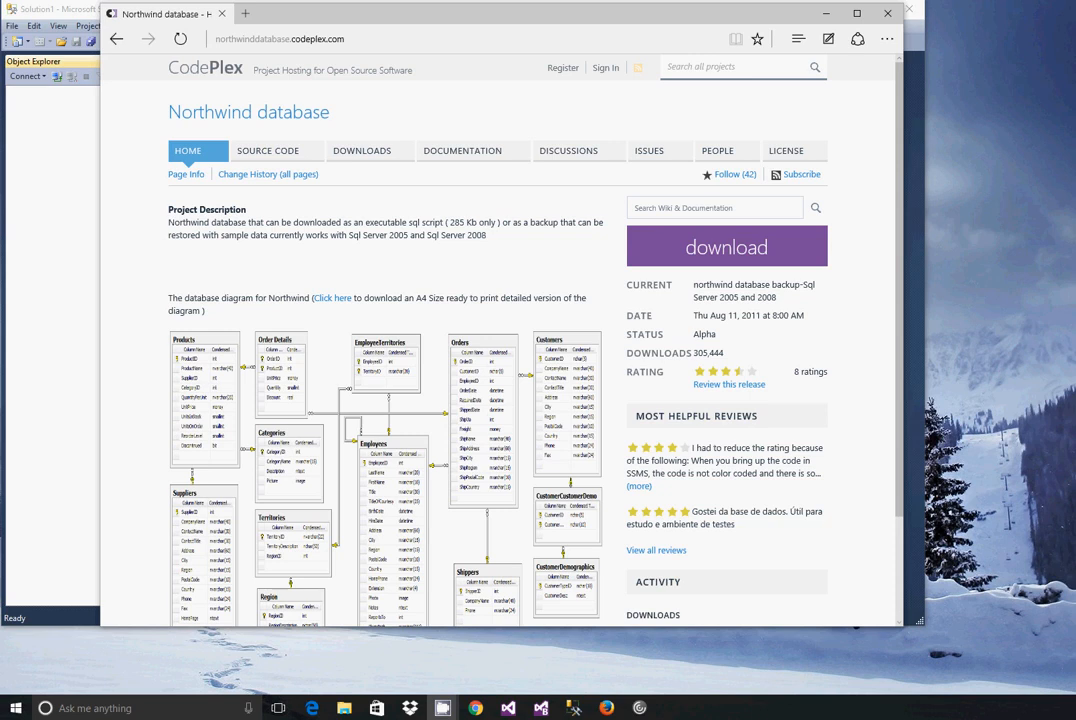
mouse_move(75, 133)
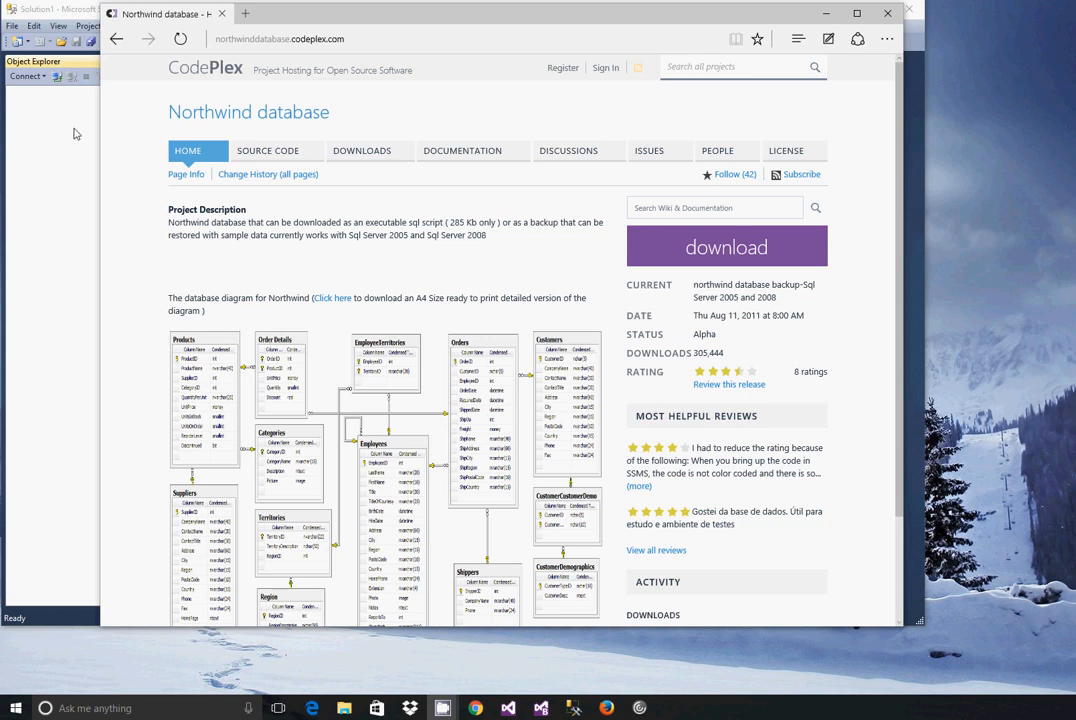
mouse_move(122, 164)
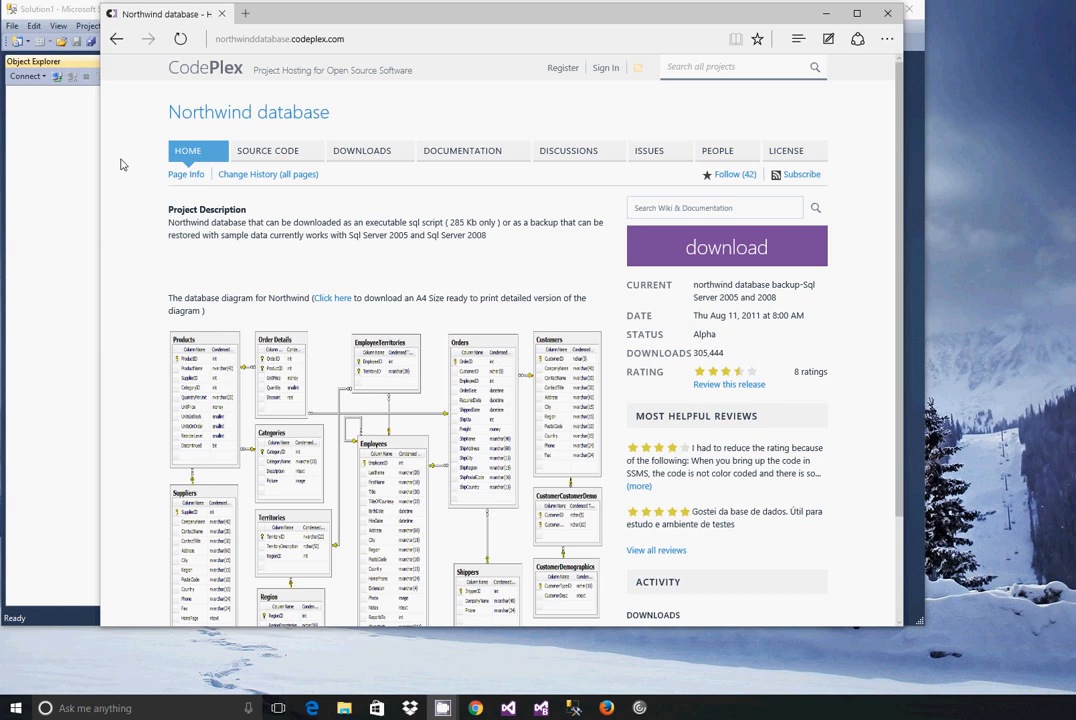
mouse_move(147, 195)
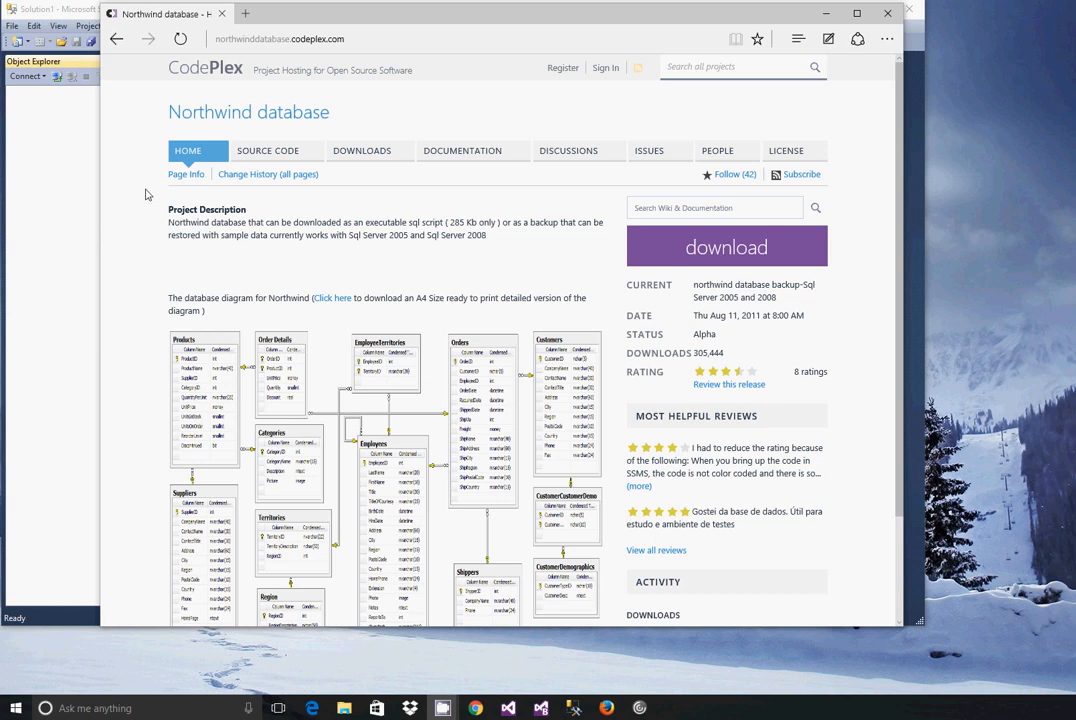
mouse_move(240, 242)
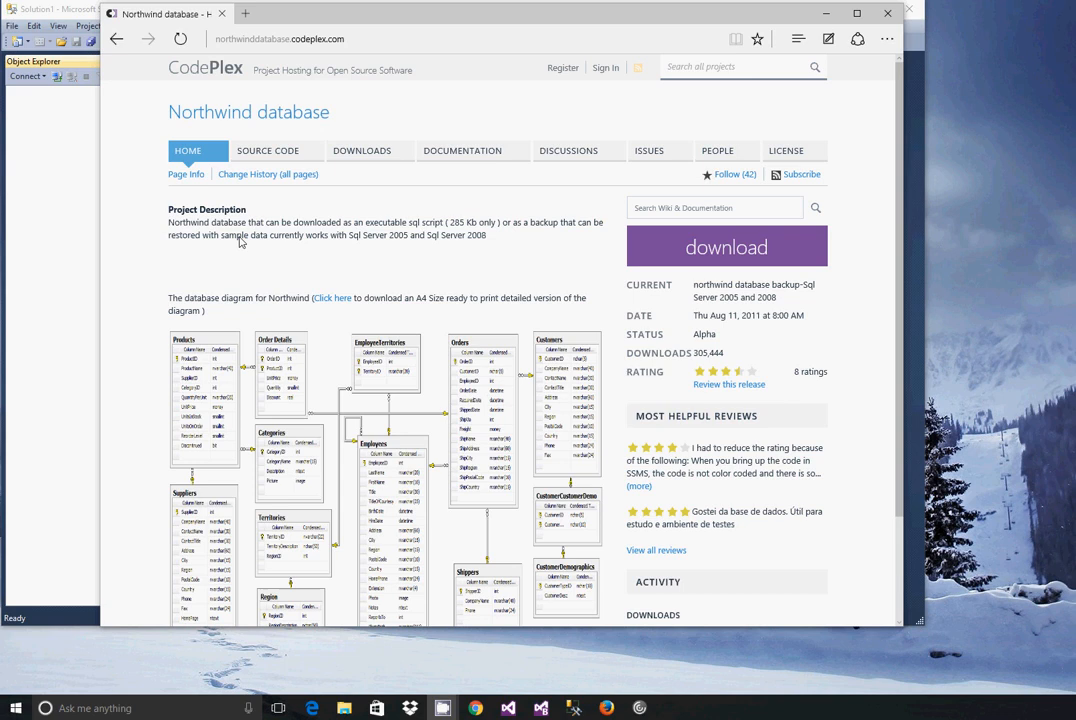
mouse_move(337, 249)
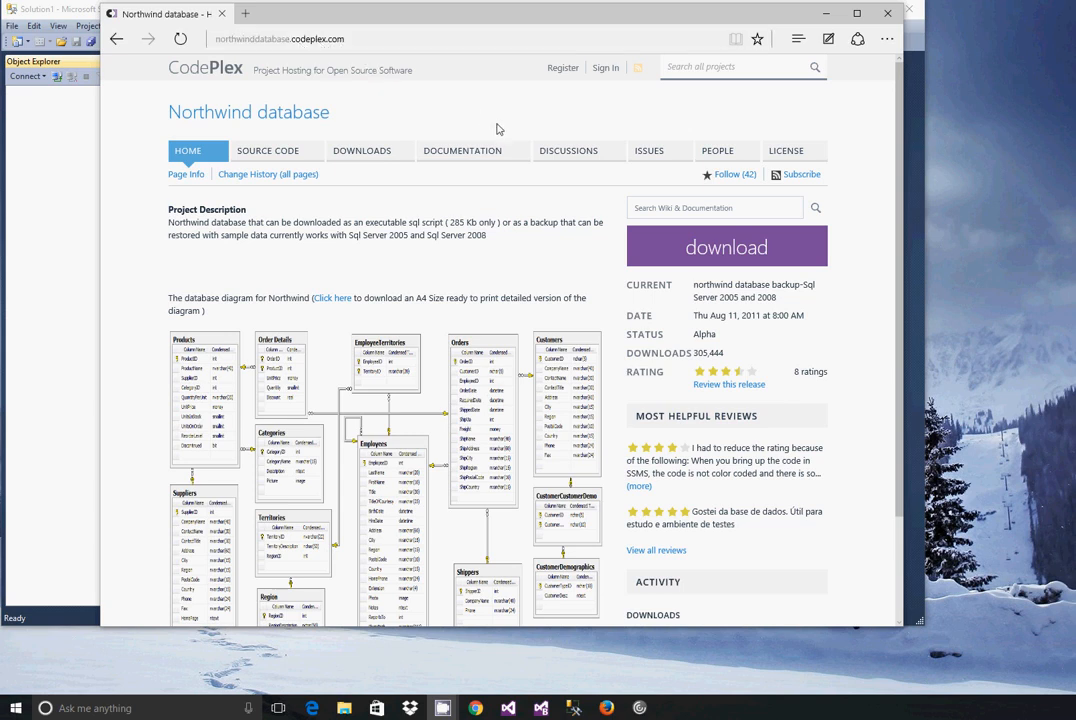
mouse_move(361, 150)
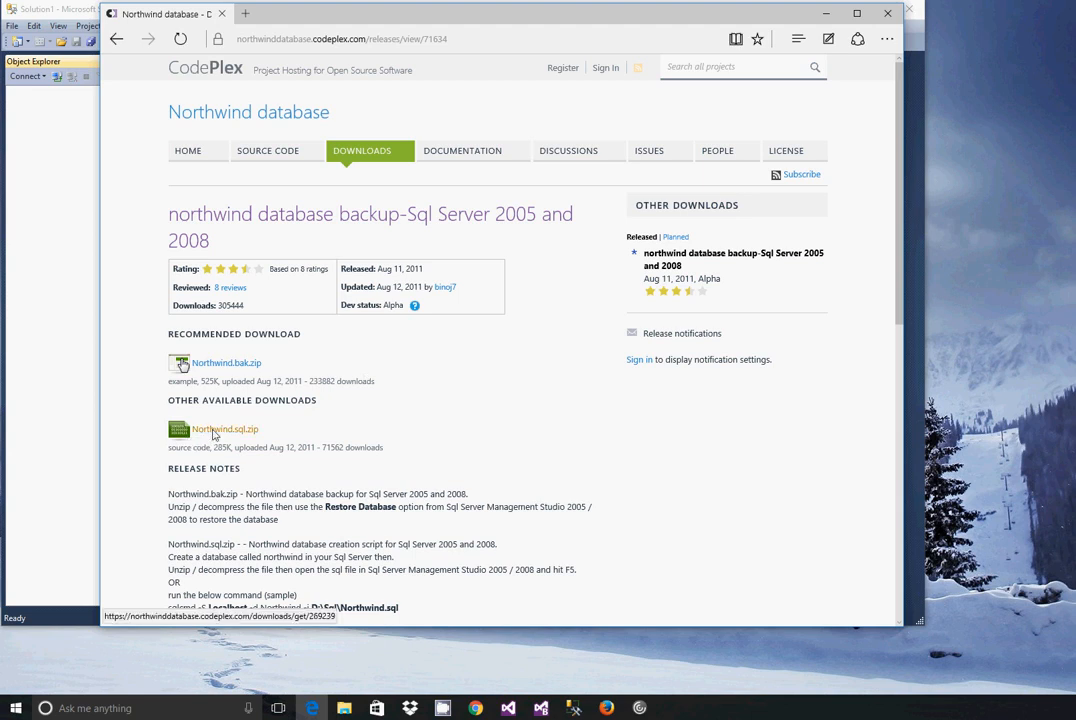
Download Northwind.sql.zip from CodePlex and view it in the downloads list.
click(223, 429)
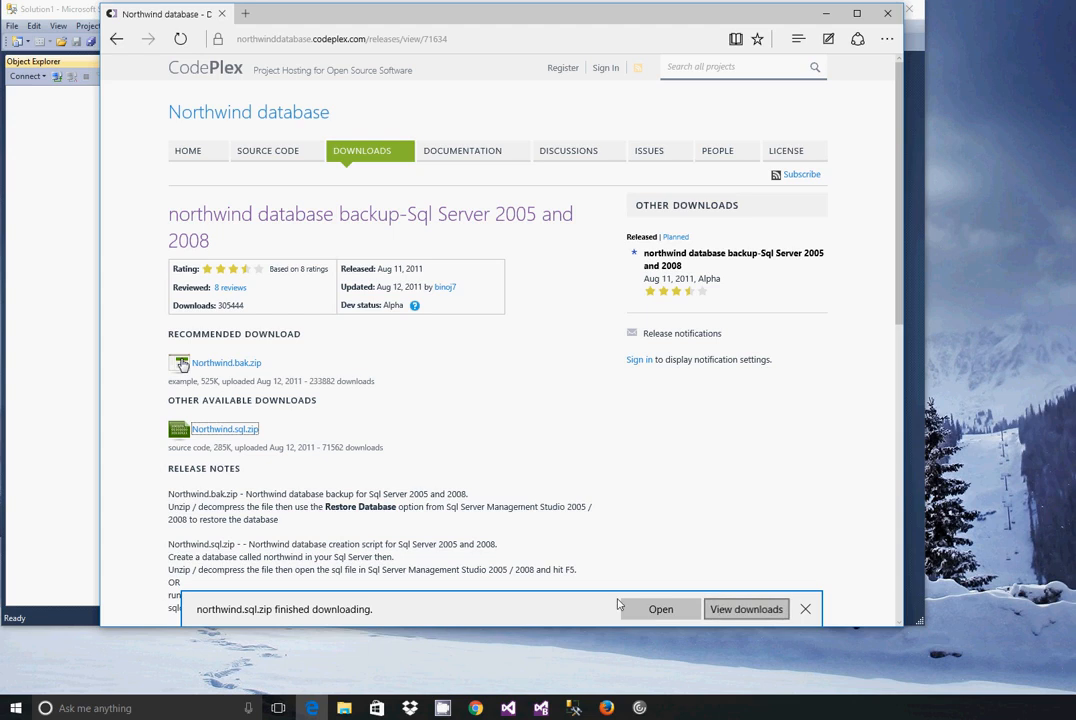
click(745, 609)
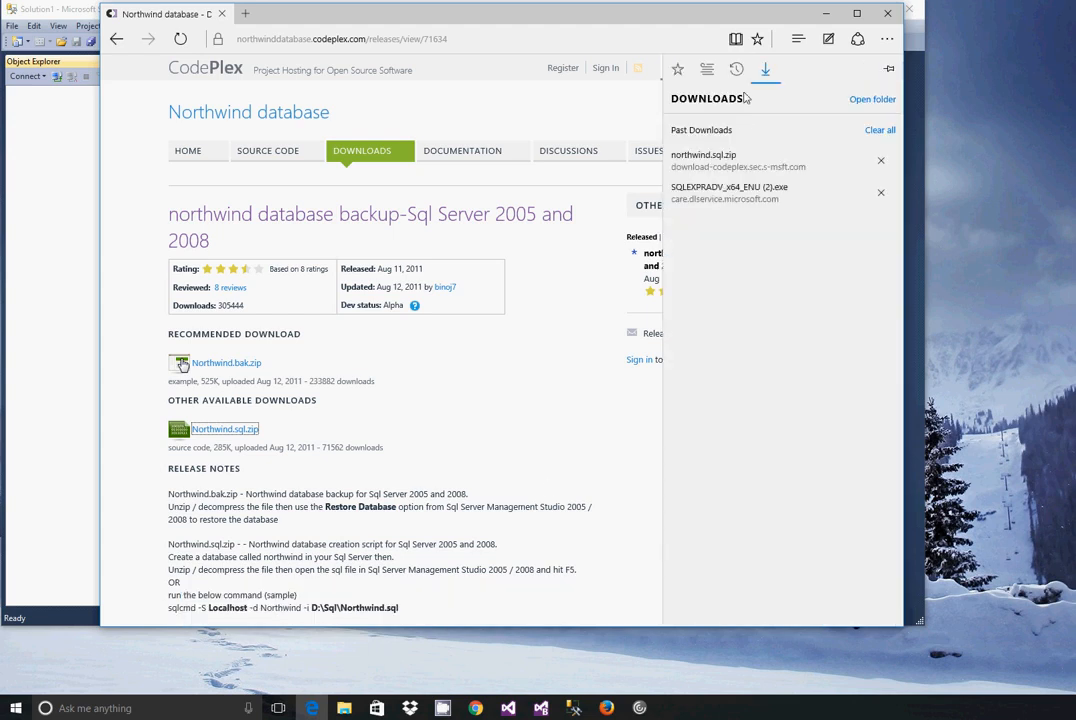
mouse_move(715, 183)
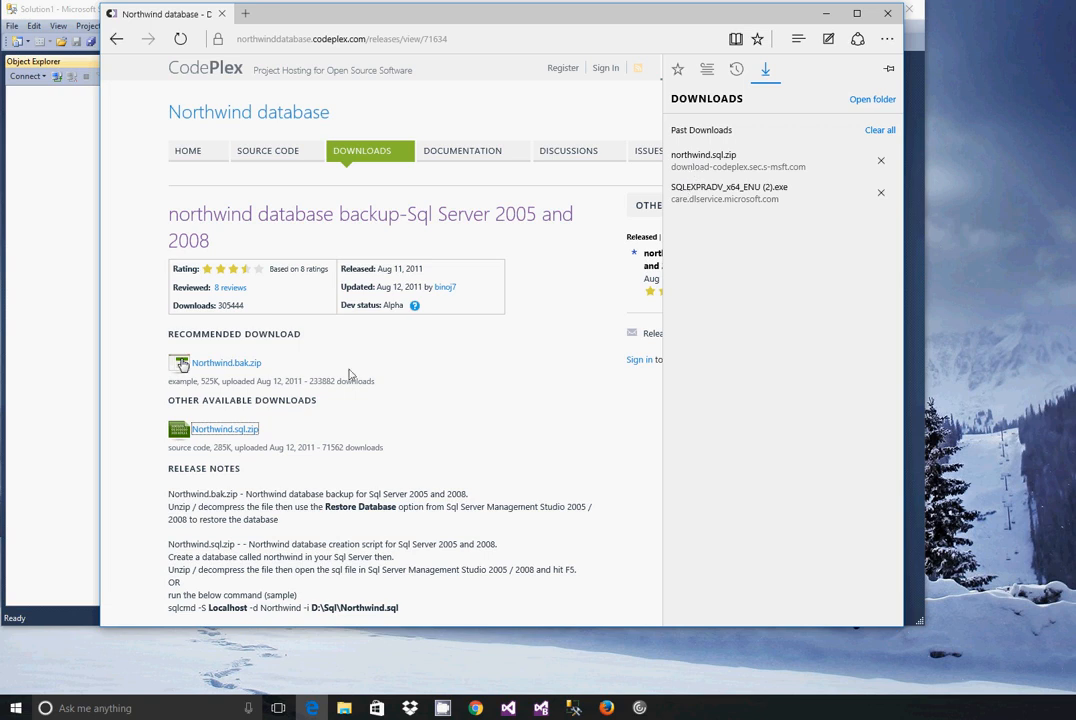
mouse_move(344, 708)
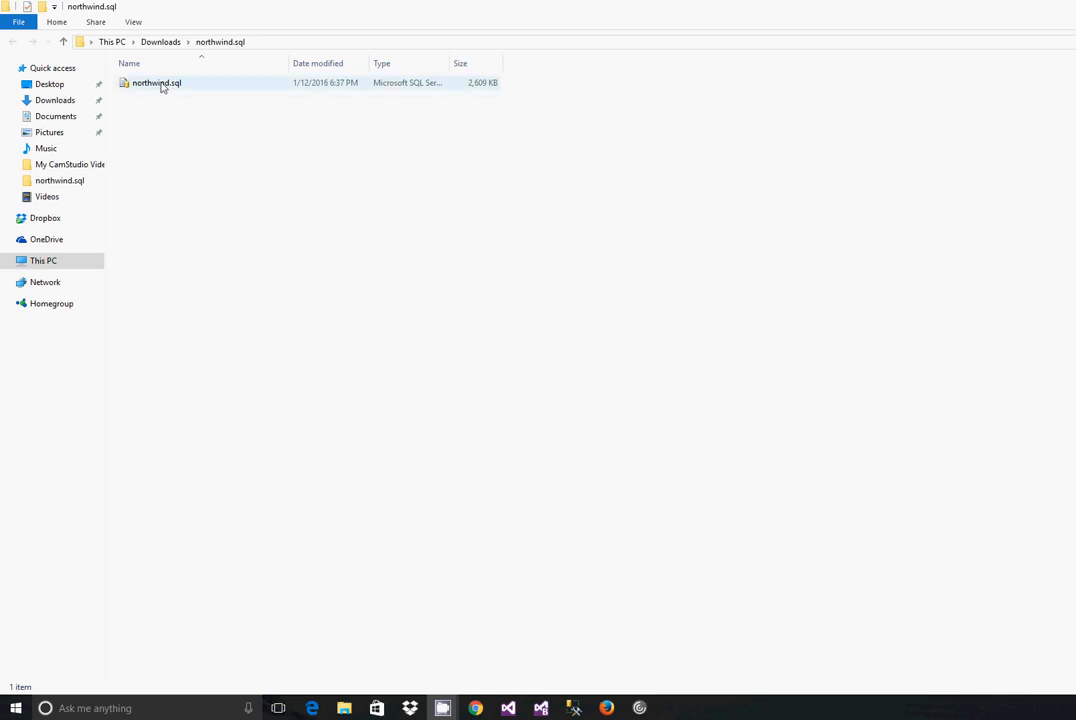
Open northwind.sql from Downloads in Notepad.
right_click(156, 83)
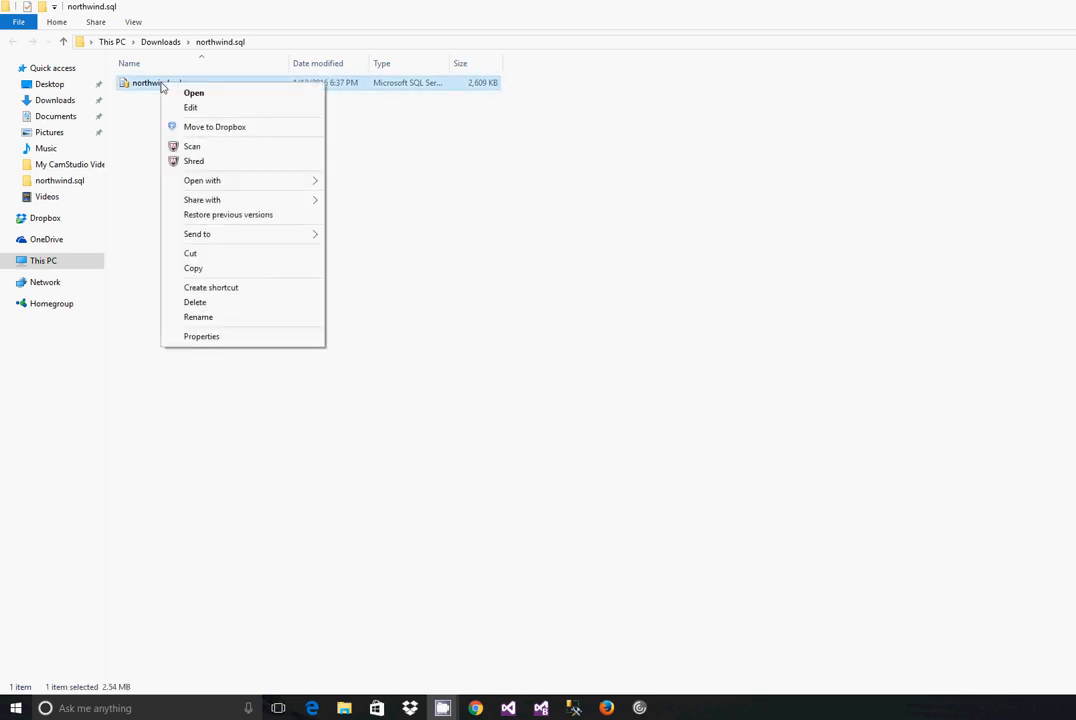
mouse_move(202, 180)
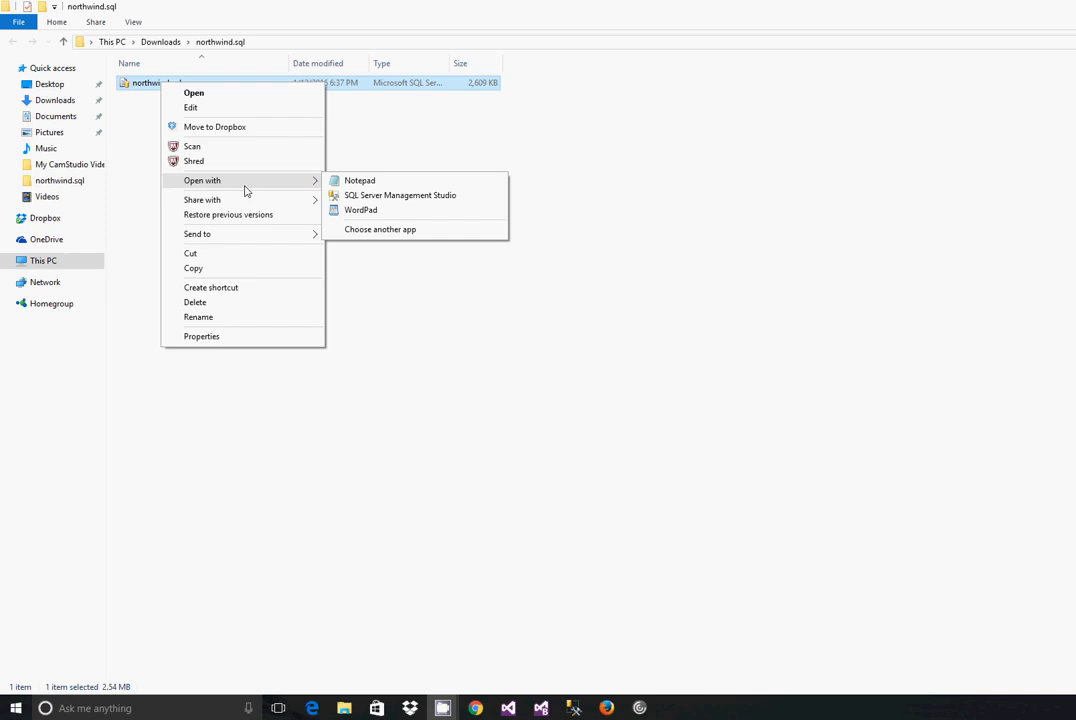
click(359, 180)
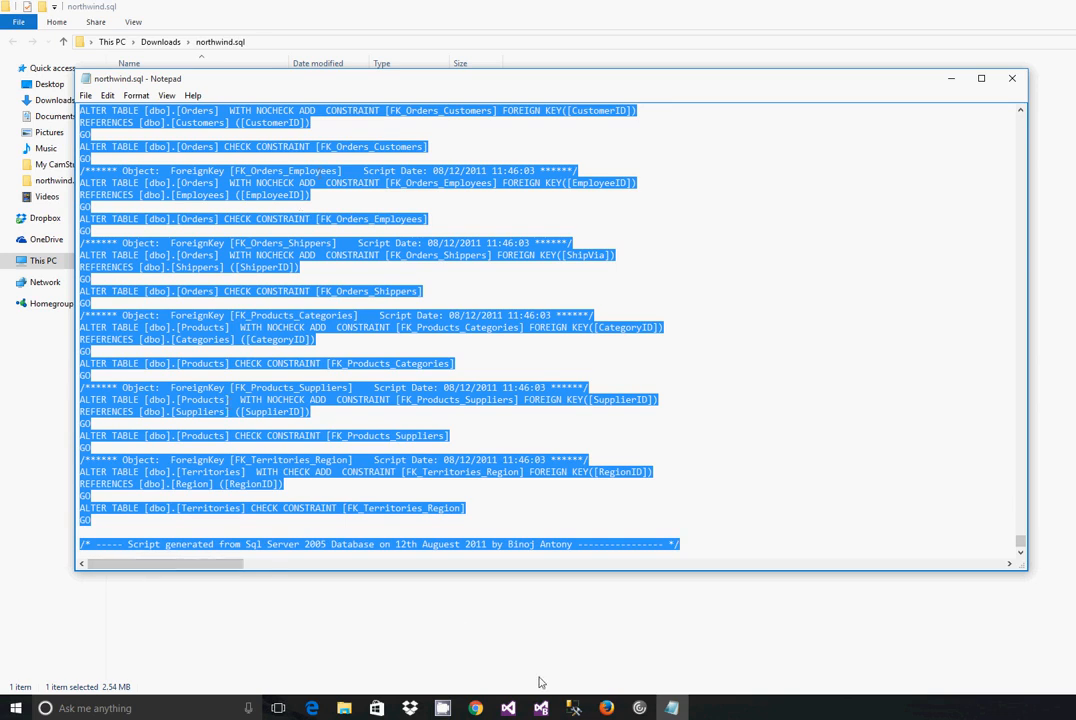
Connect SSMS to the local SQLEXPRESS server with Windows Authentication.
click(573, 708)
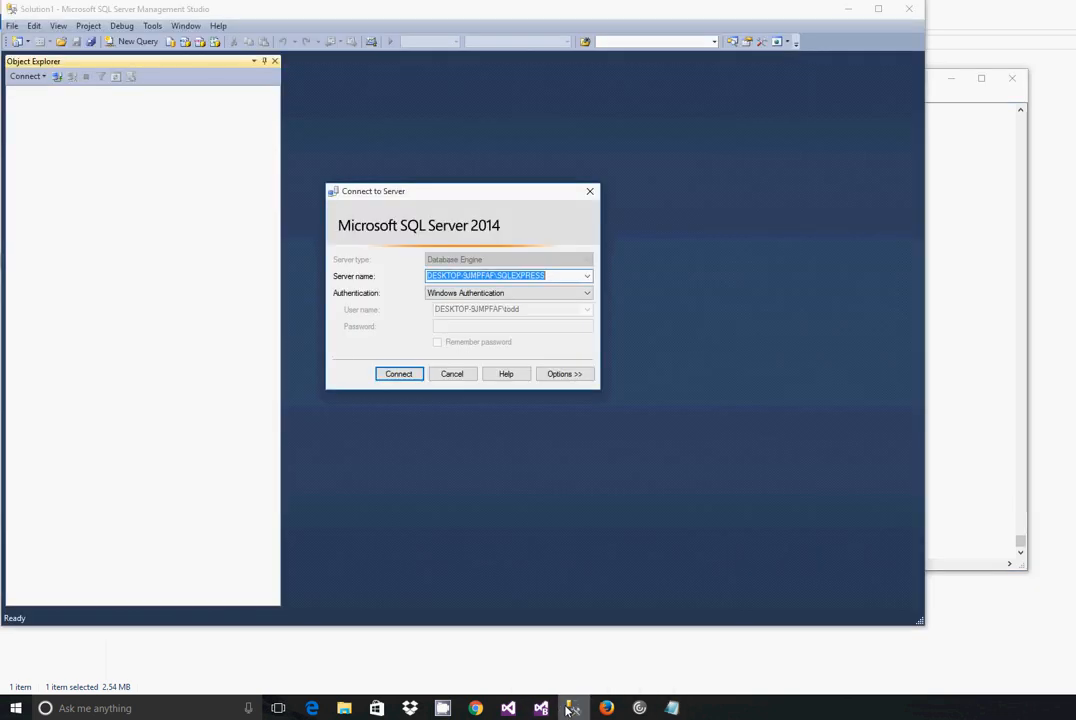
mouse_move(405, 400)
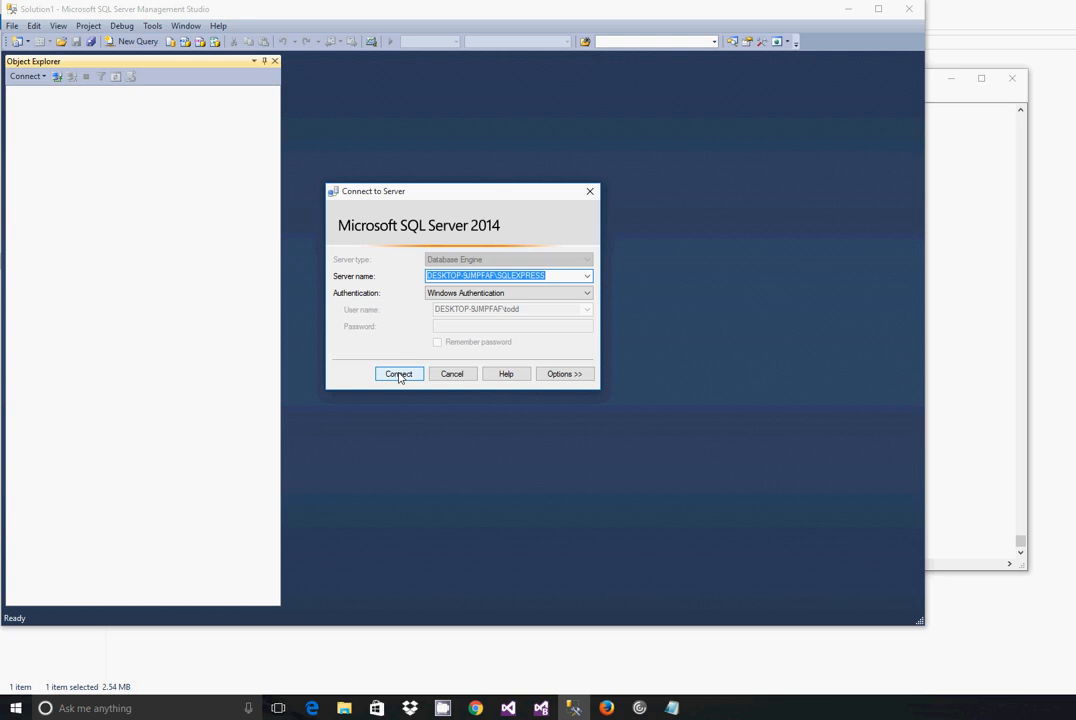
click(398, 373)
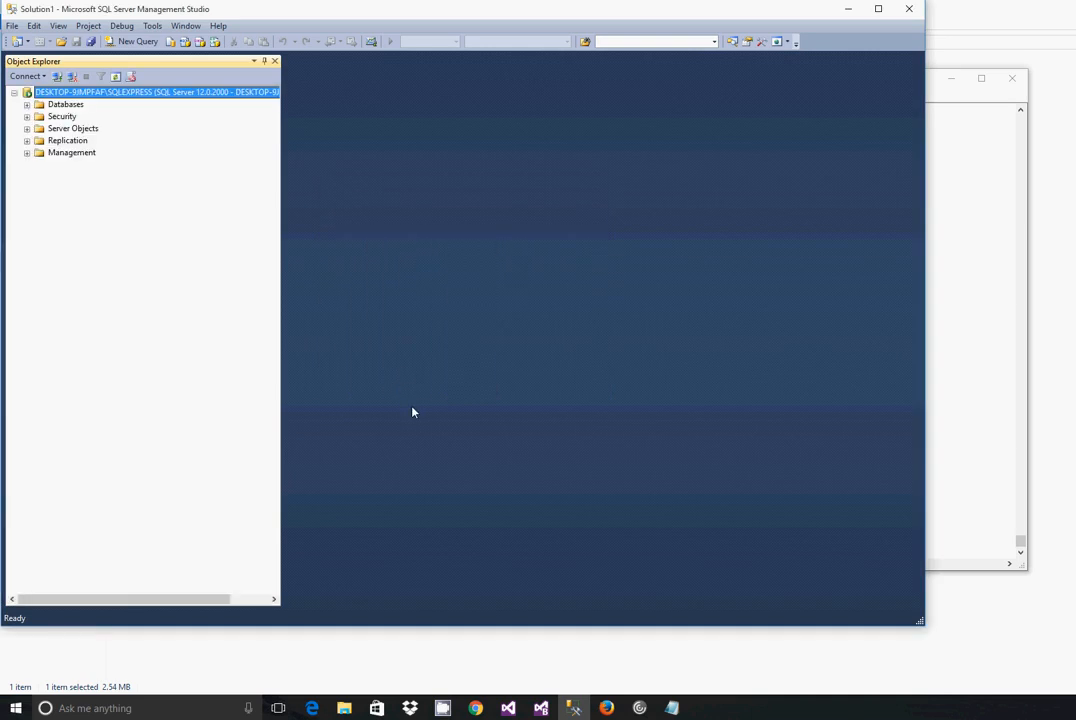
mouse_move(60, 110)
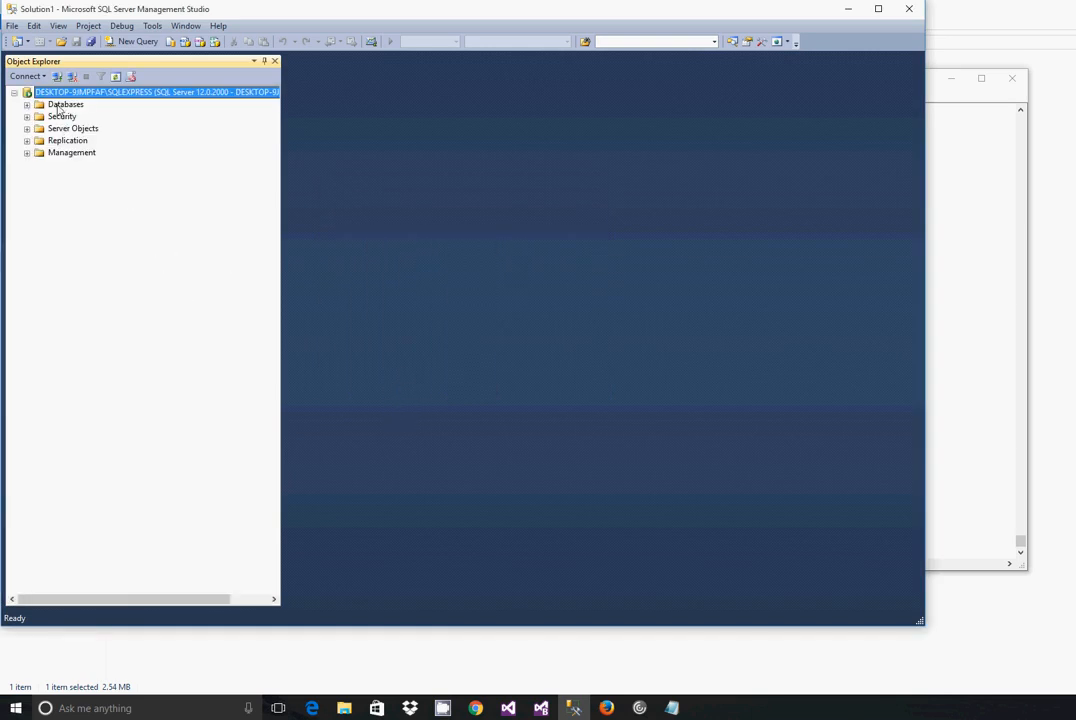
Create a new database named Northwind under the server's Databases folder.
right_click(65, 104)
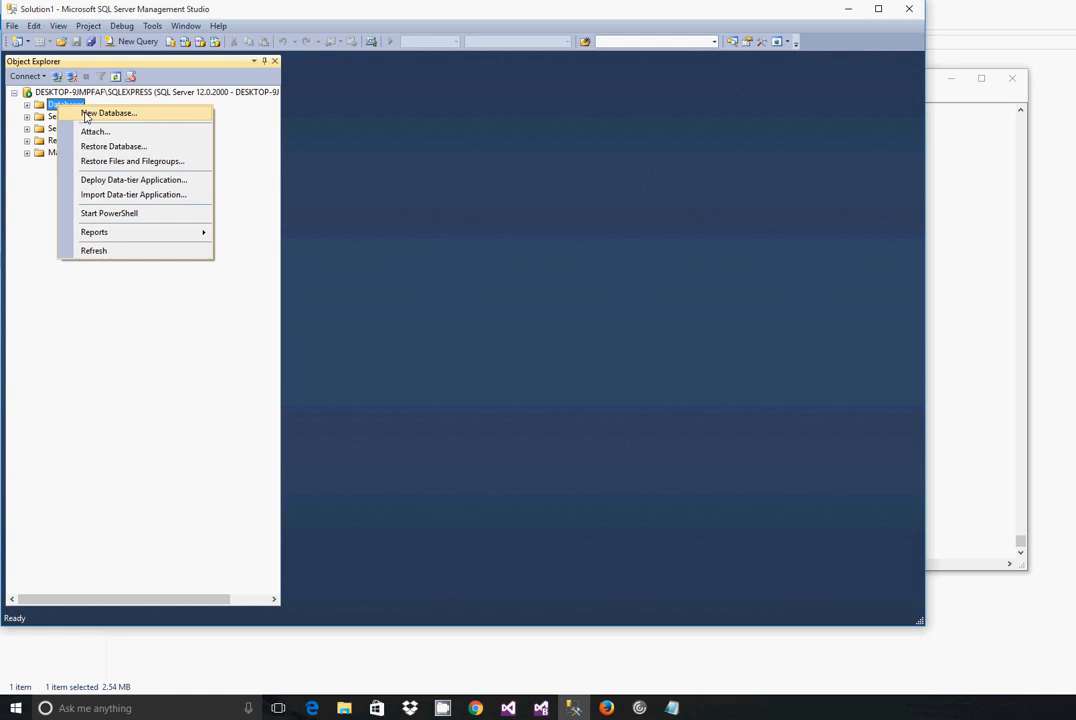
click(108, 112)
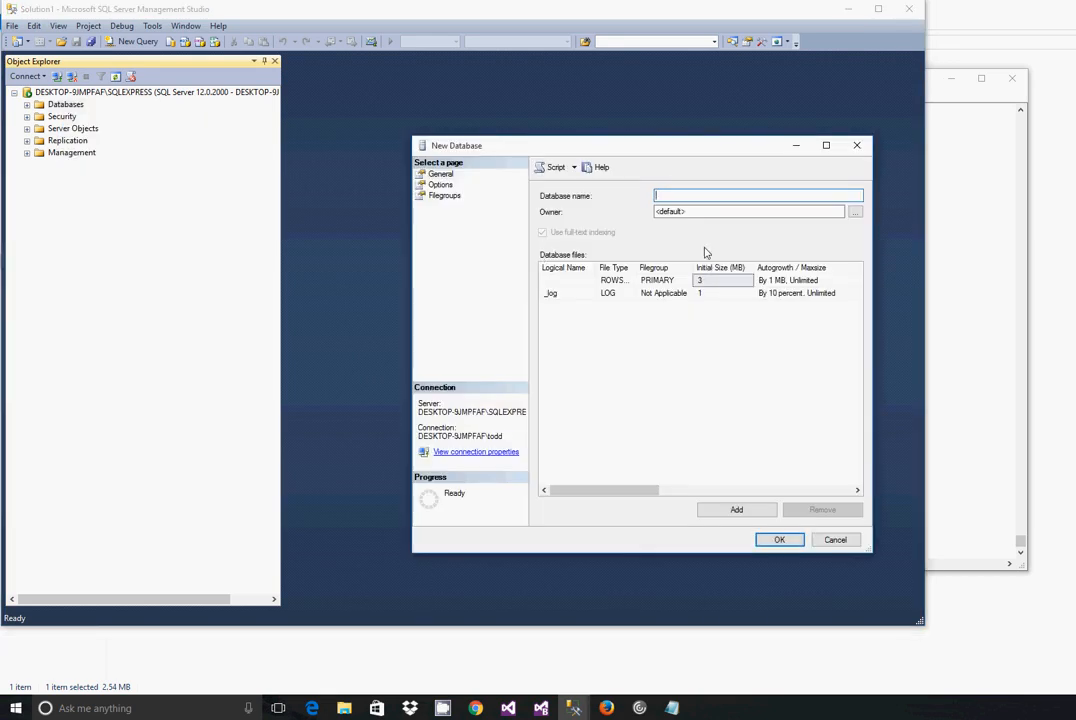
text(Northwind)
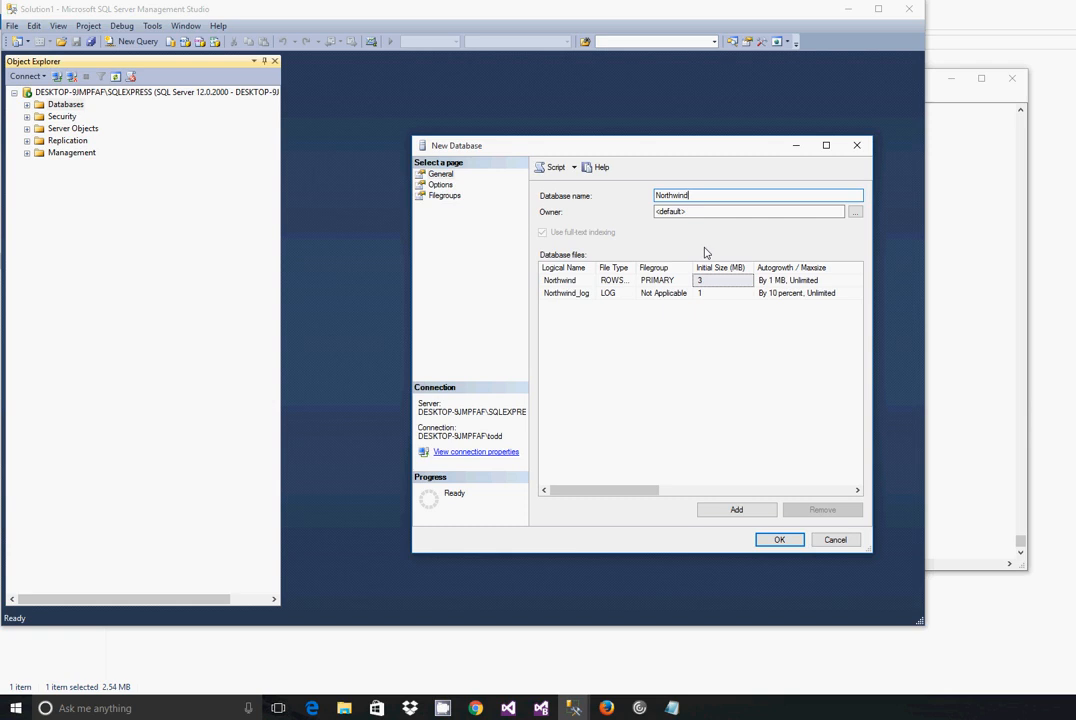
mouse_move(725, 239)
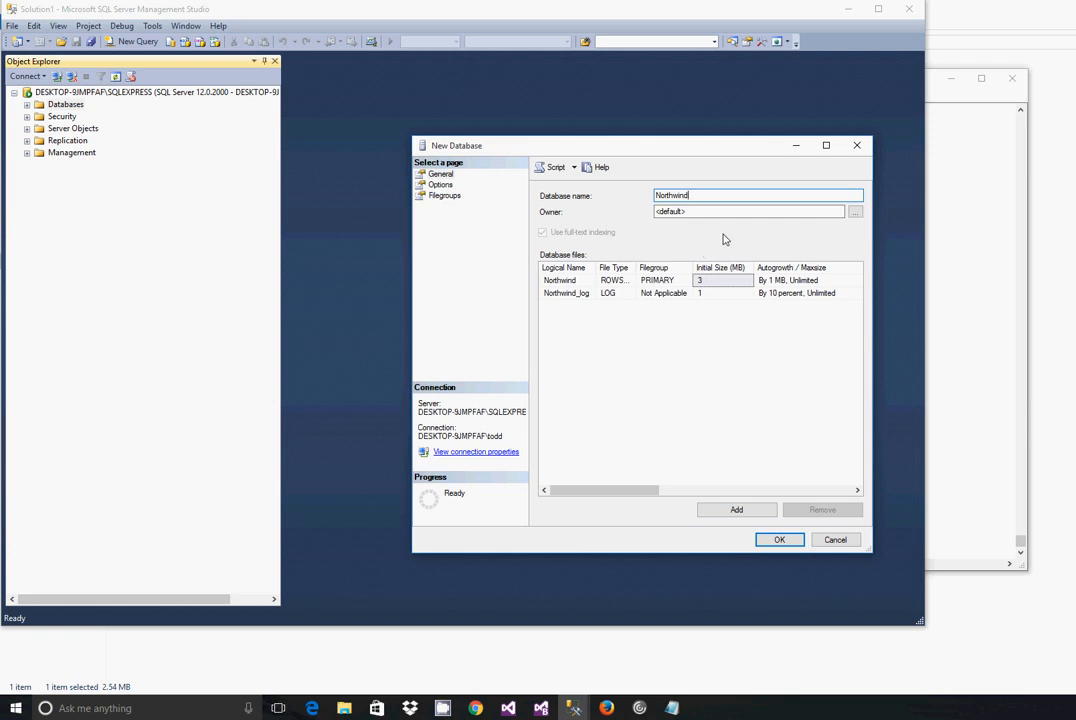
mouse_move(745, 233)
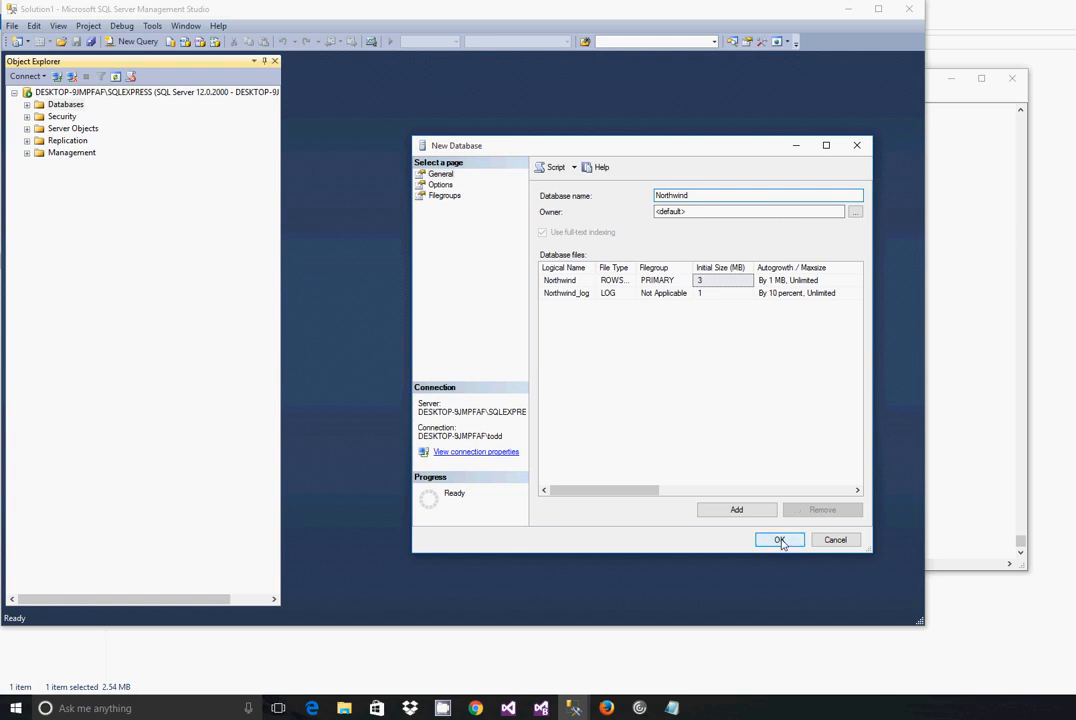
click(780, 540)
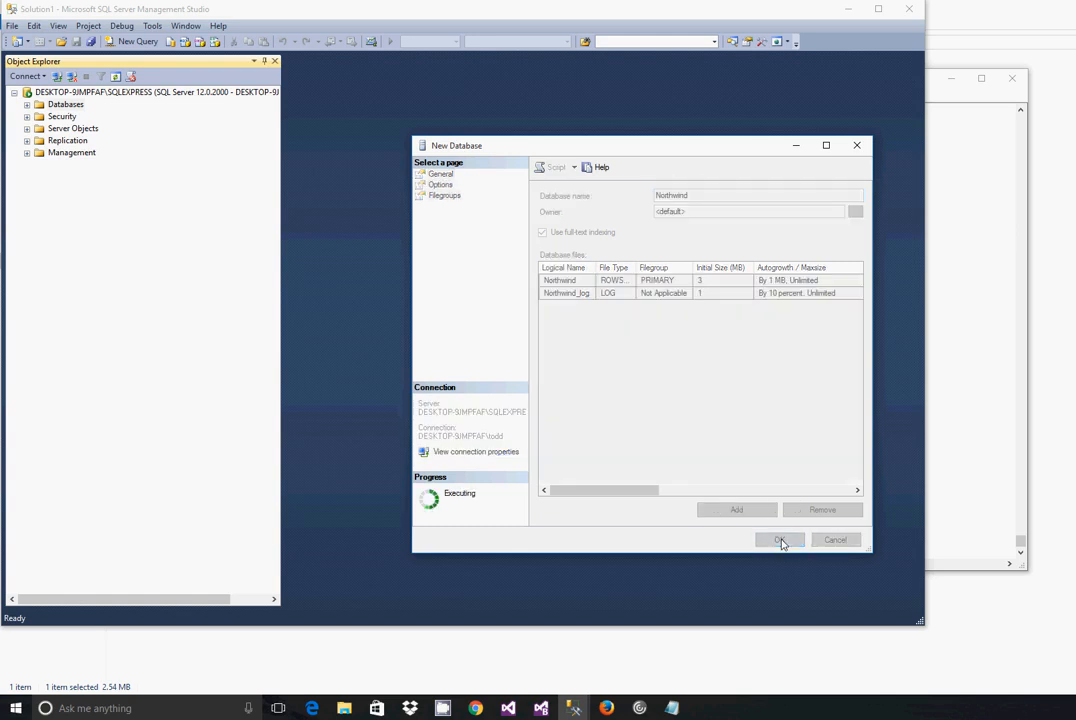
click(781, 539)
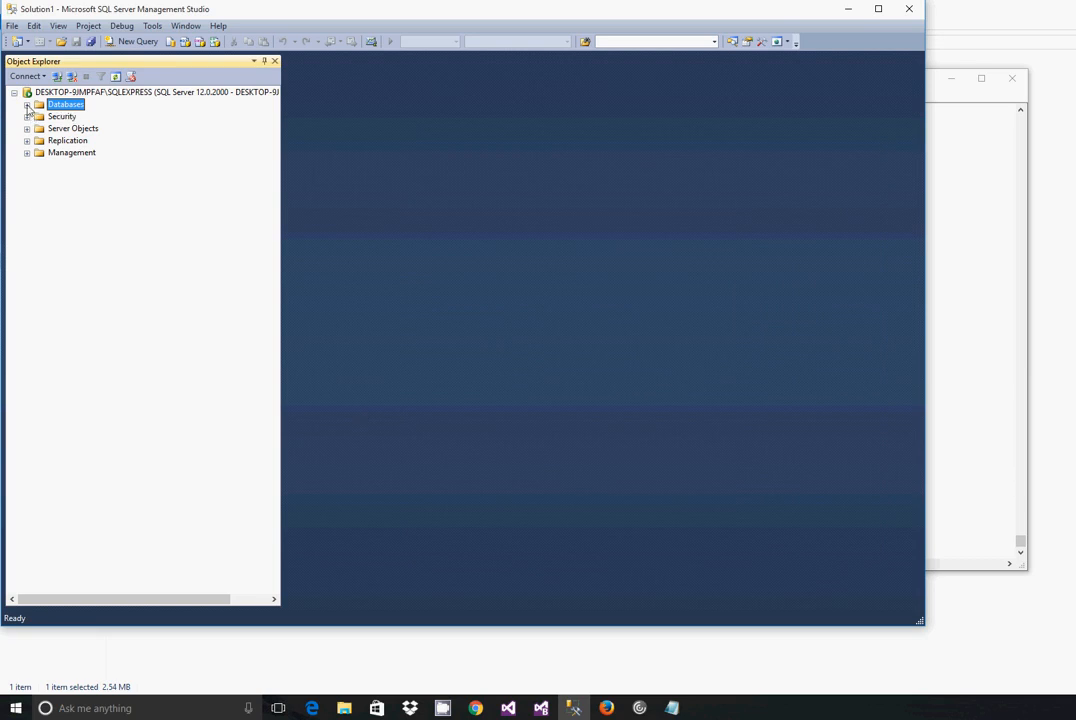
Execute the pasted Northwind creation script in a new query on Northwind.
click(27, 104)
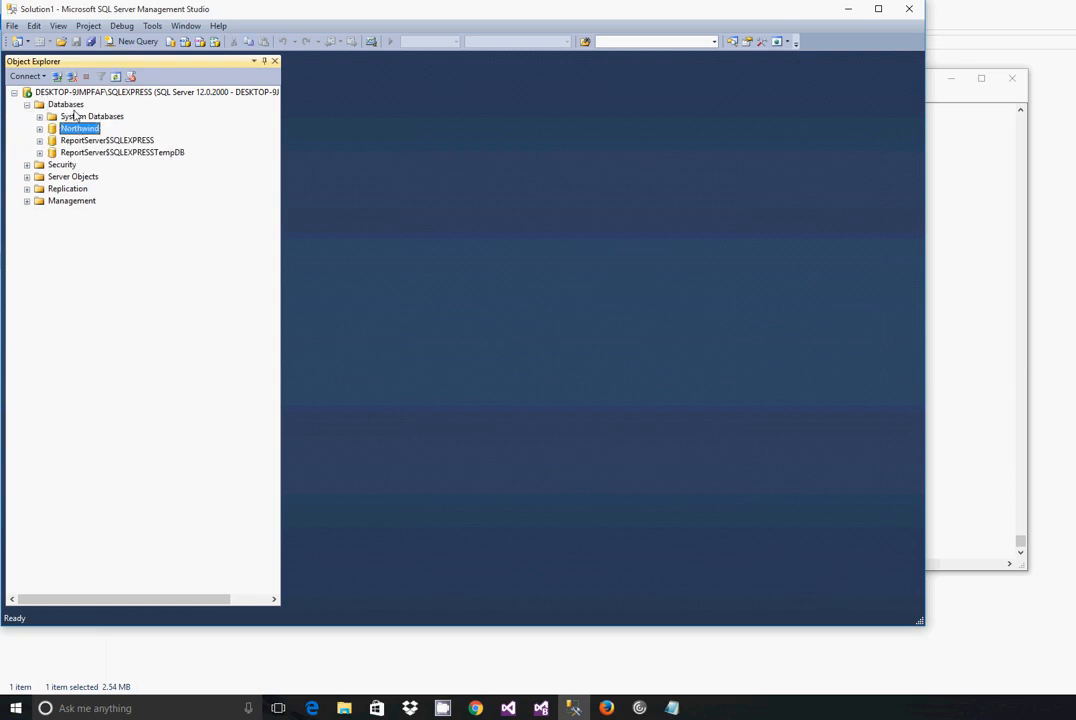
click(137, 41)
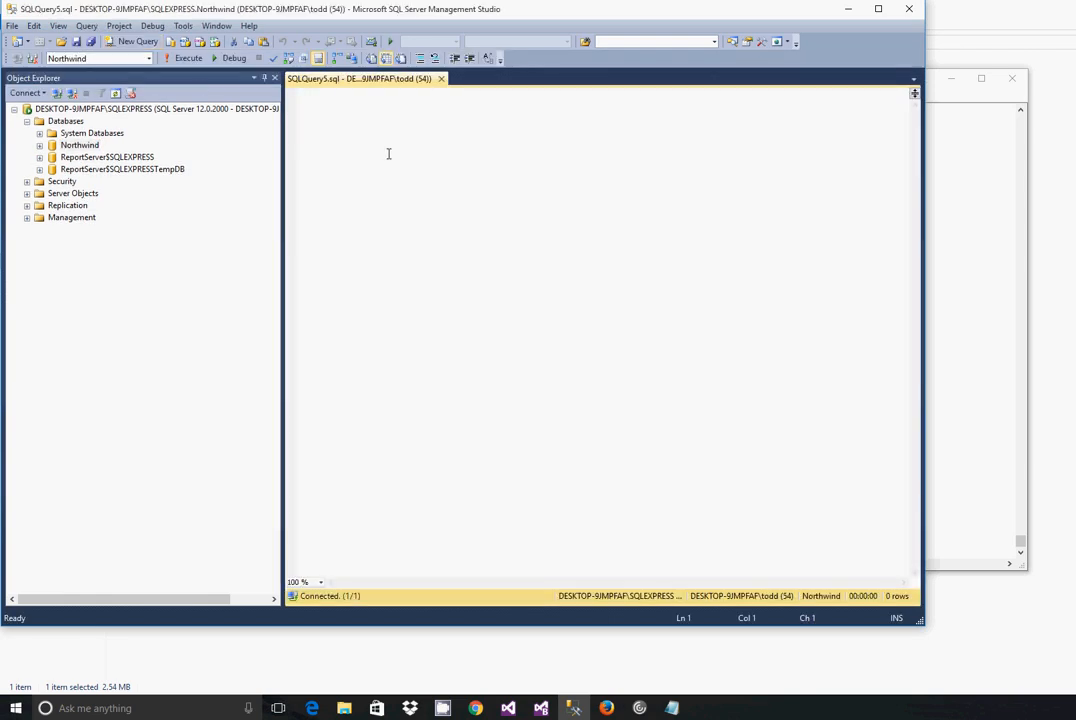
mouse_move(401, 163)
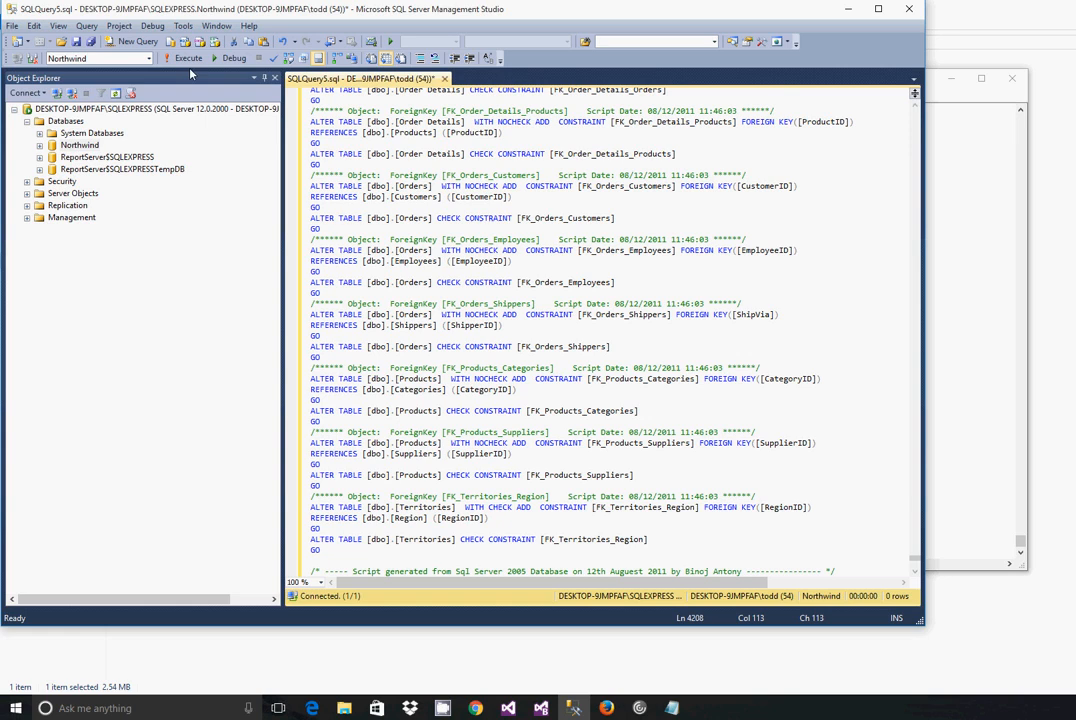
click(184, 57)
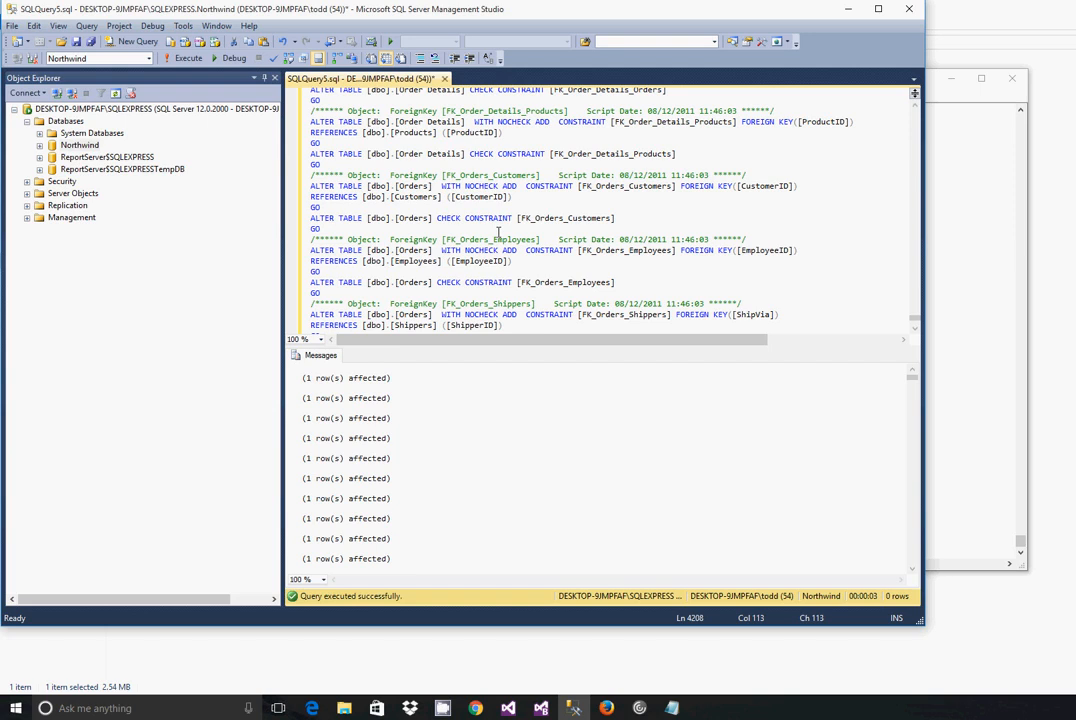
mouse_move(434, 550)
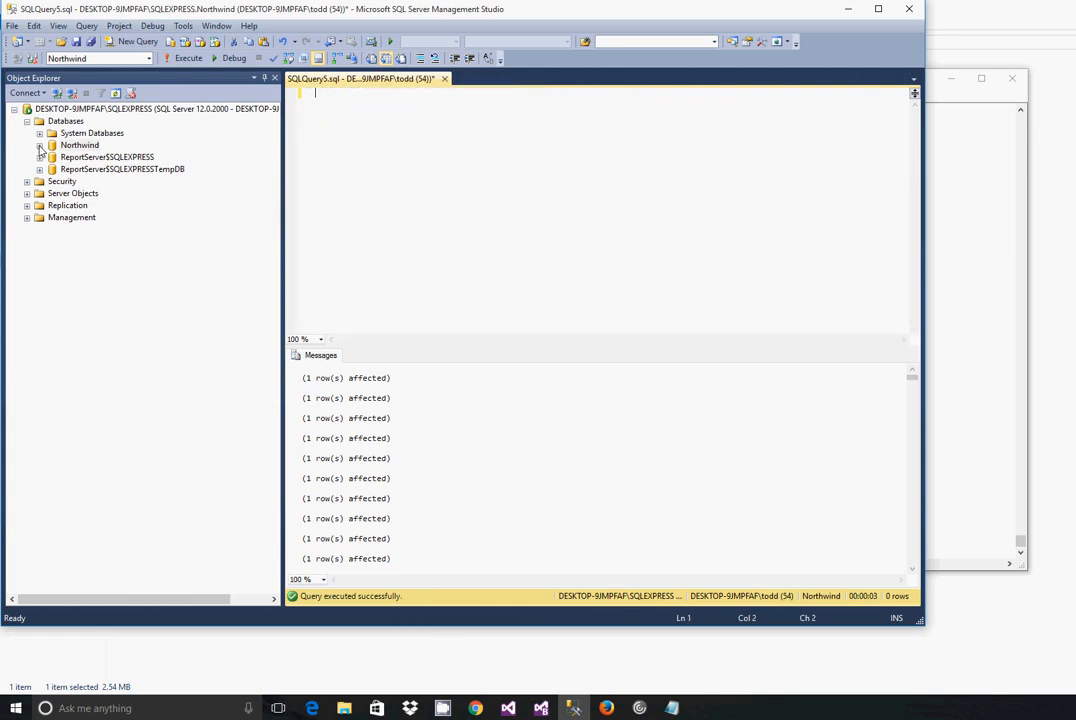
Expand Northwind's Tables folder and run 'select * from categories'.
click(41, 145)
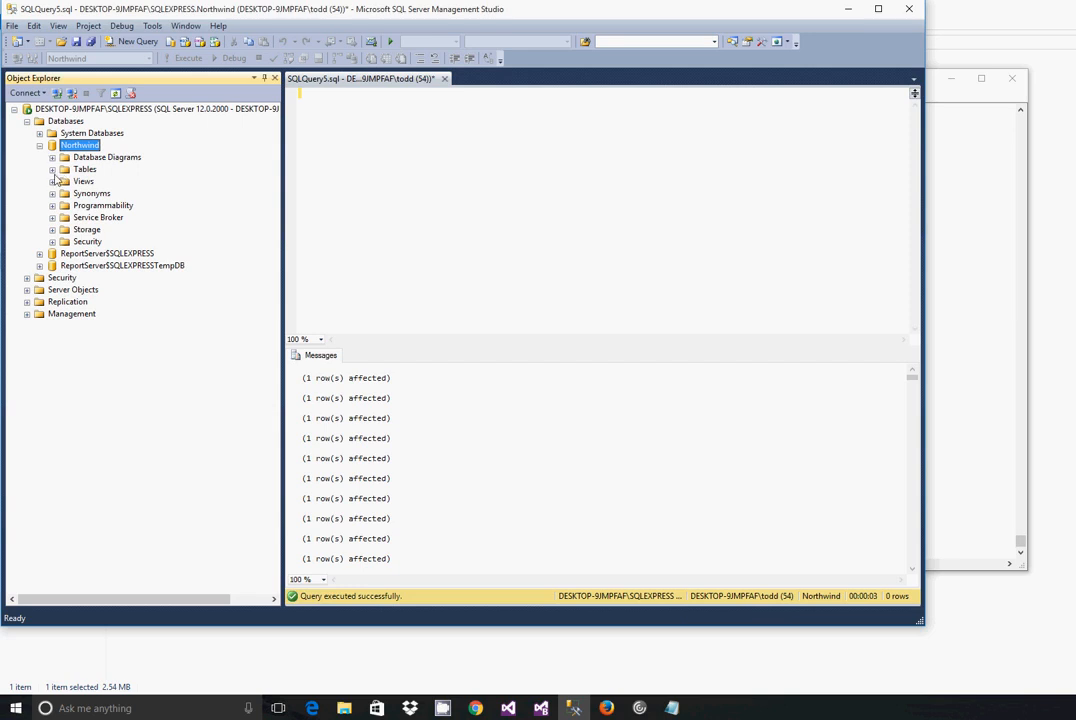
click(54, 169)
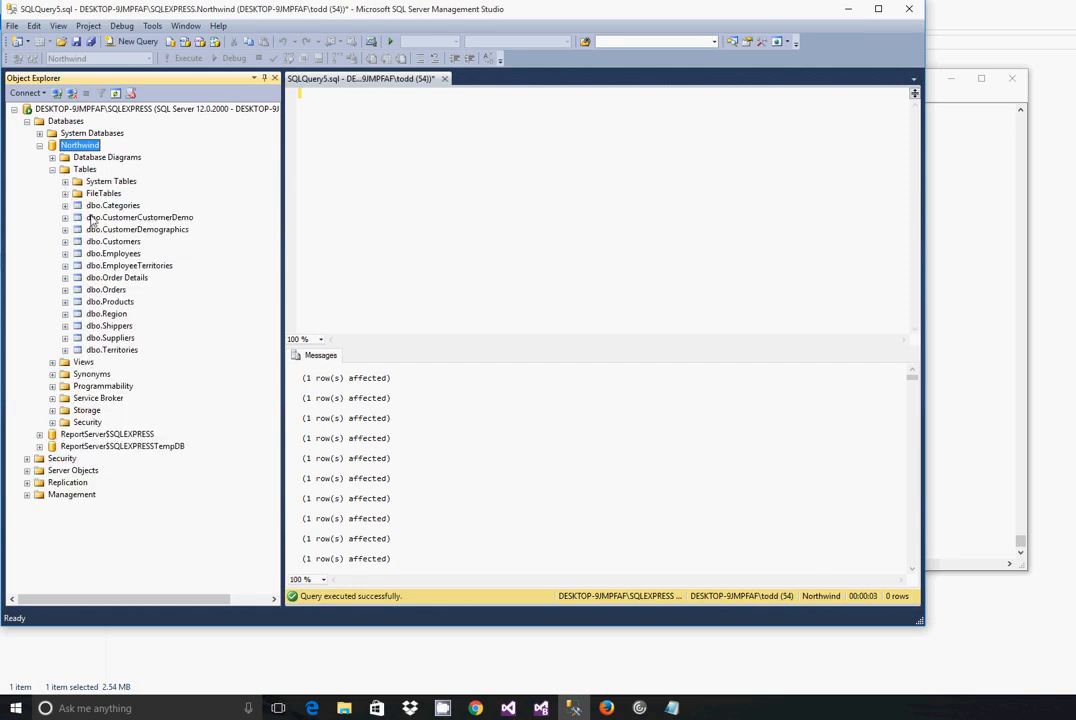
mouse_move(148, 355)
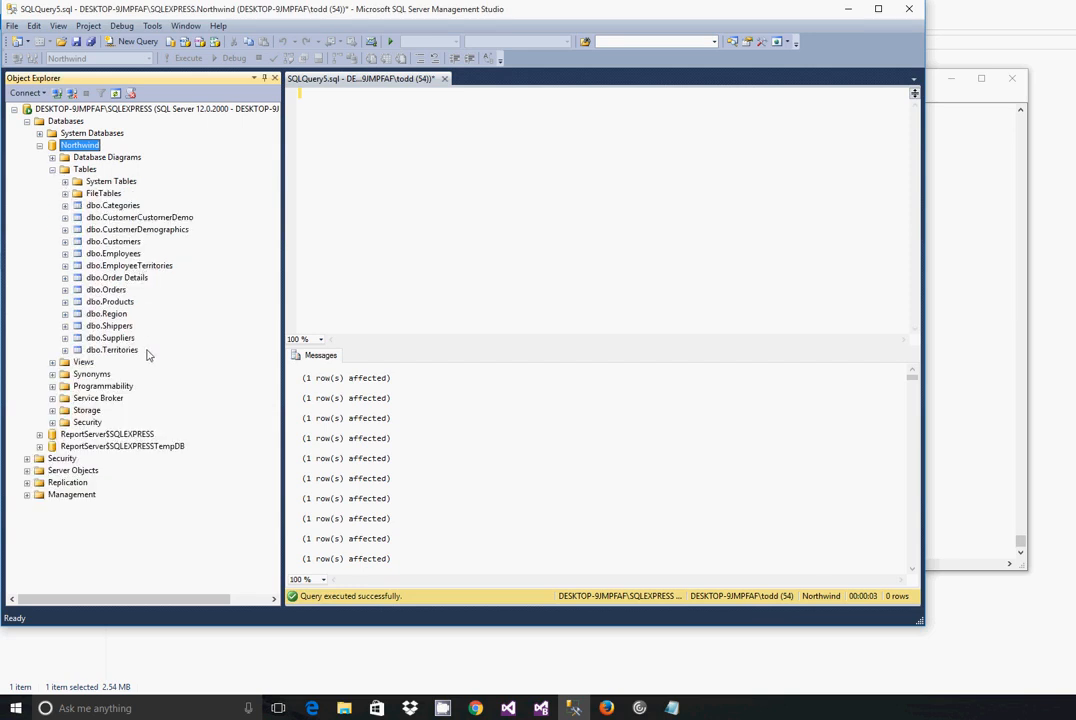
text(s)
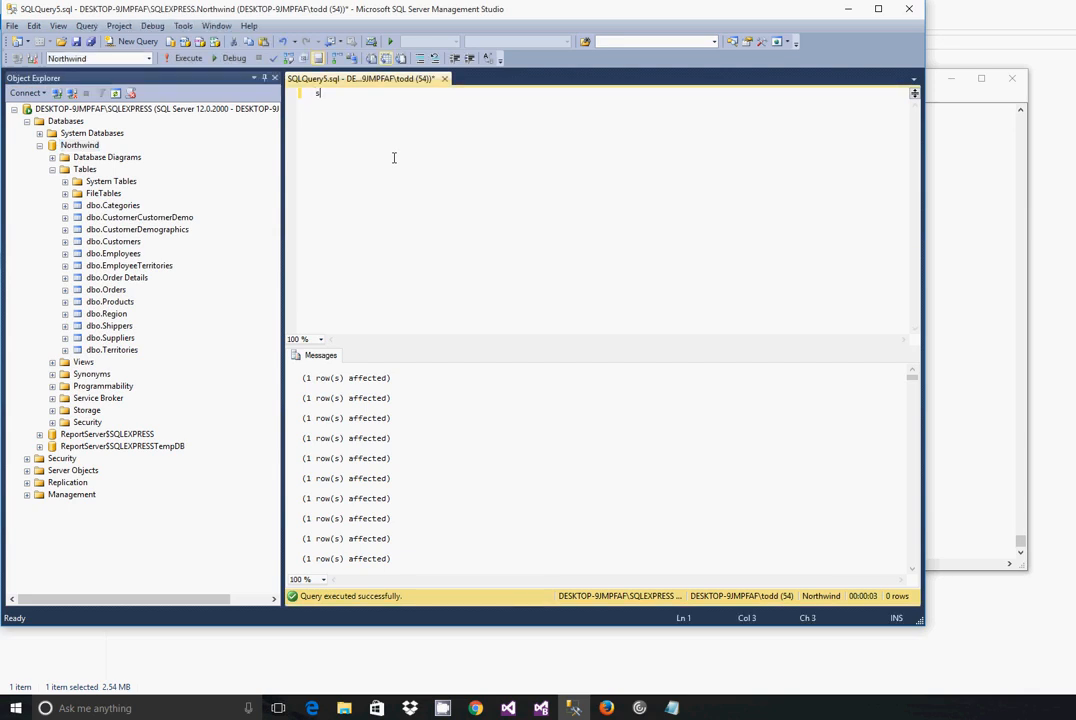
text(elect *)
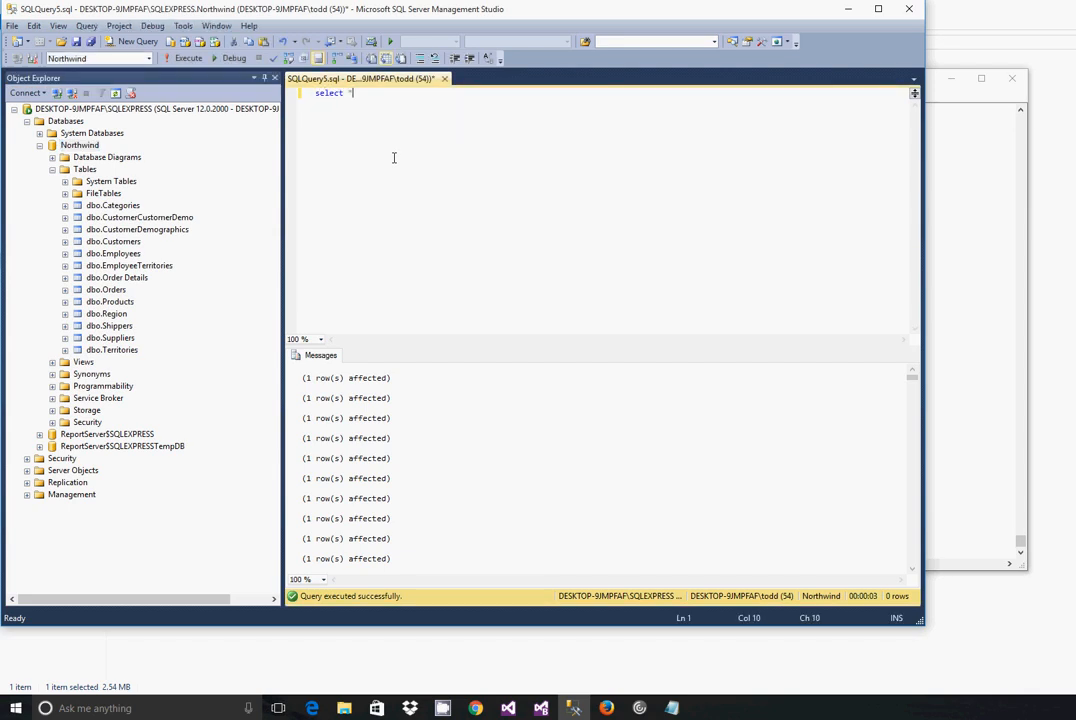
text(from categories)
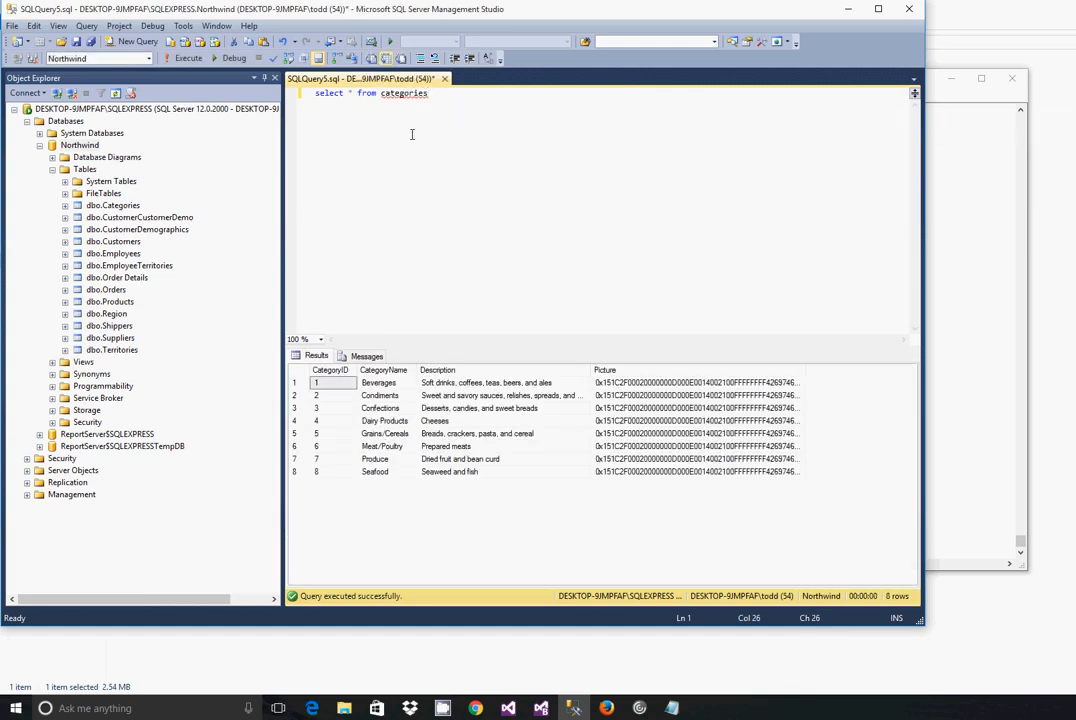
mouse_move(422, 143)
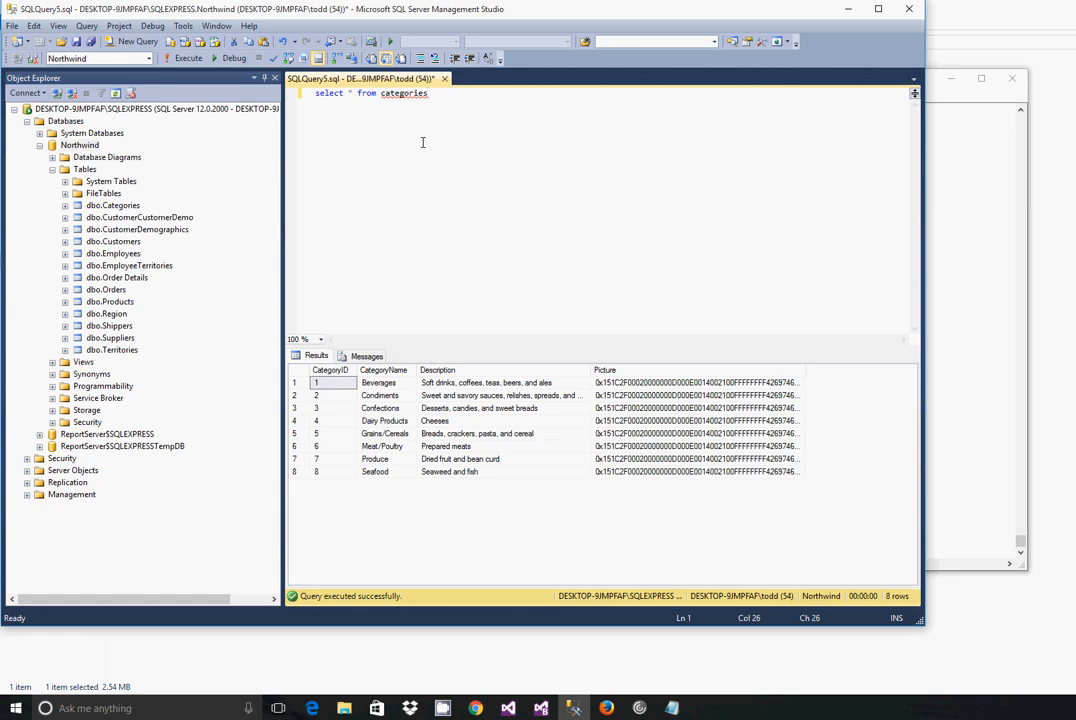